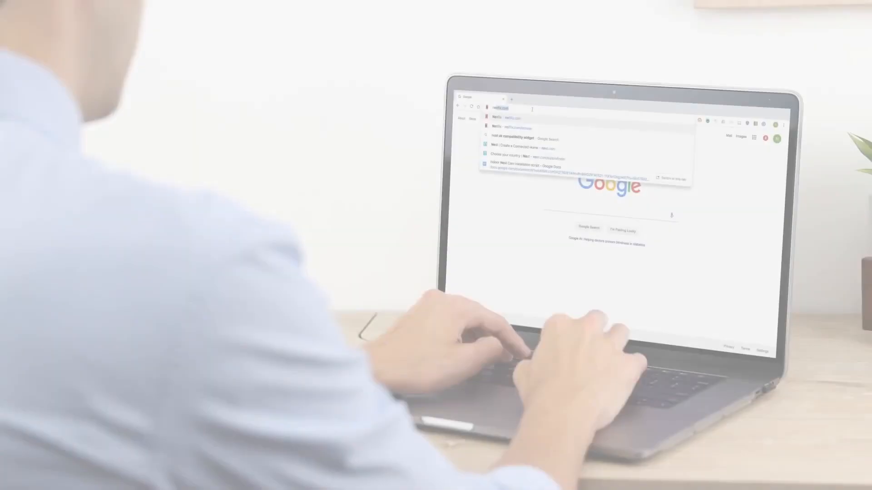
# - Enter nest.com in the Chrome address bar to visit the Nest website
pyautogui.write('nest.com')
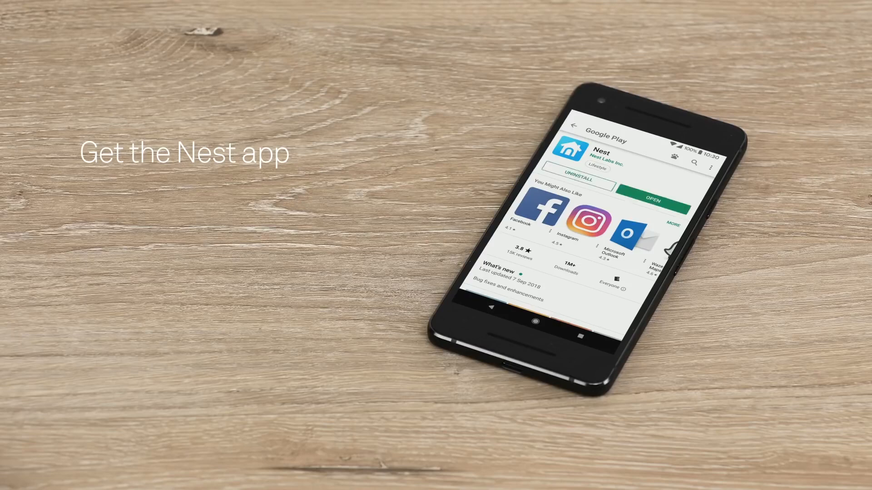
# - Launch the installed Nest app from its Google Play page
pyautogui.click(654, 201)
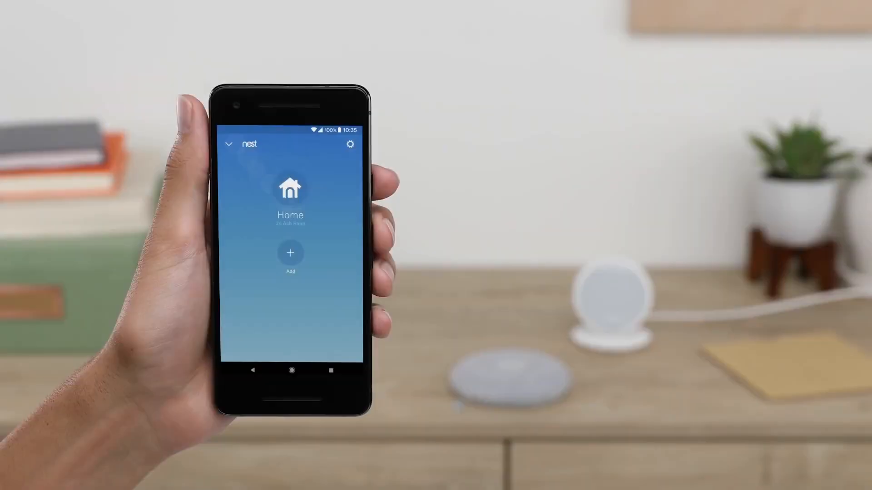
pyautogui.click(289, 253)
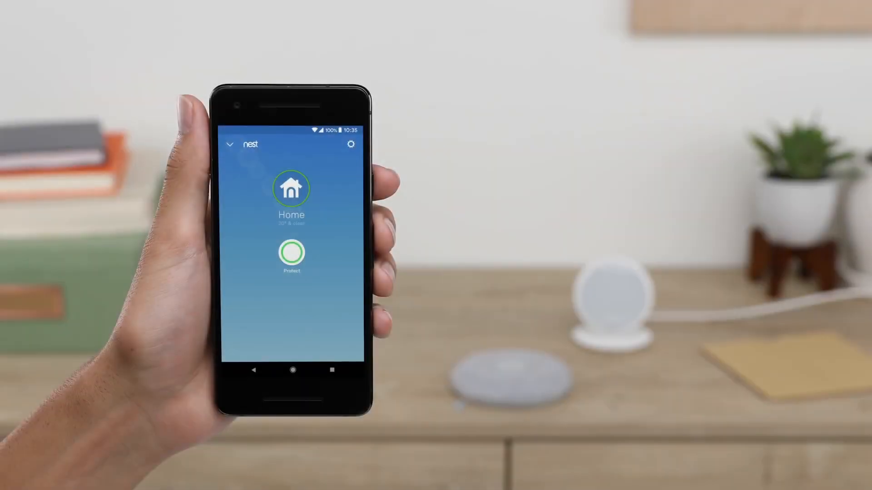
pyautogui.click(350, 145)
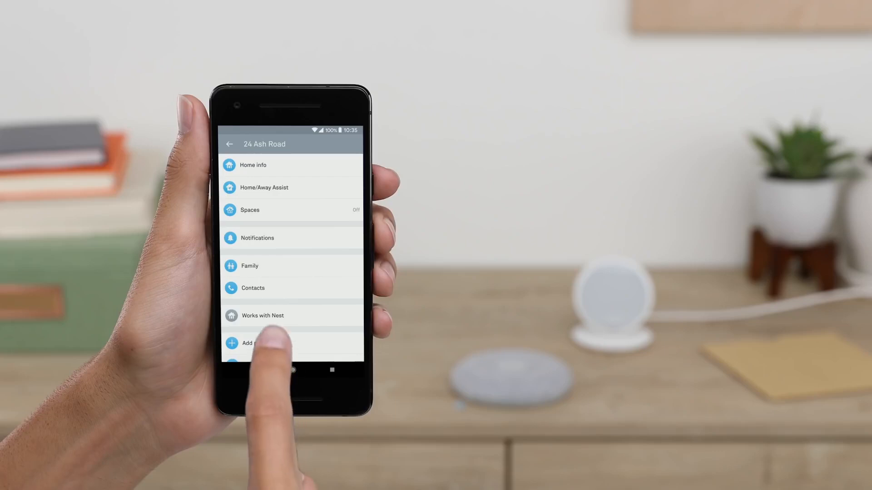
pyautogui.click(249, 343)
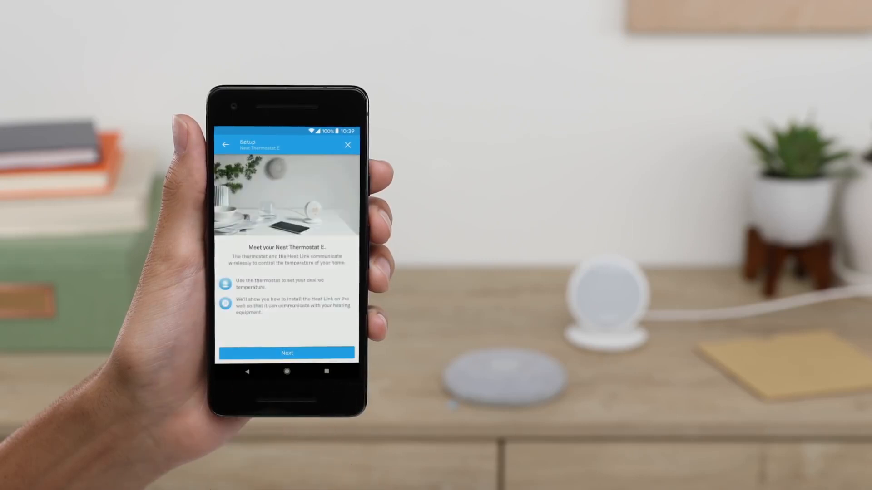
# - Continue past the Thermostat E introduction until it begins connecting to Wi‑Fi
pyautogui.click(287, 353)
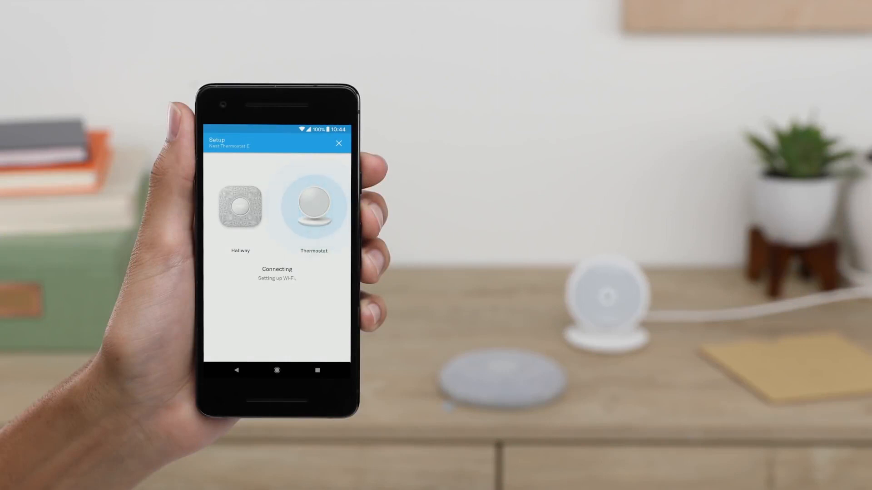
pyautogui.write('E')
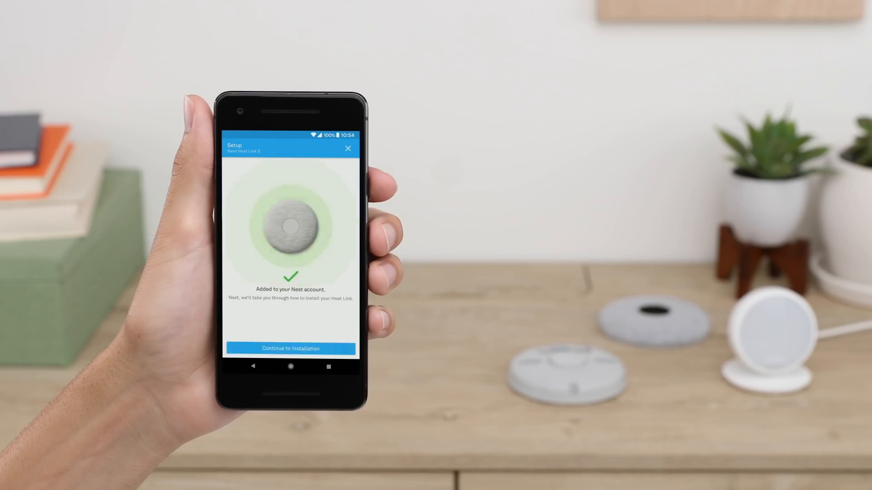
# - Proceed from the Heat Link 'Added to your Nest account' screen to installation
pyautogui.click(289, 349)
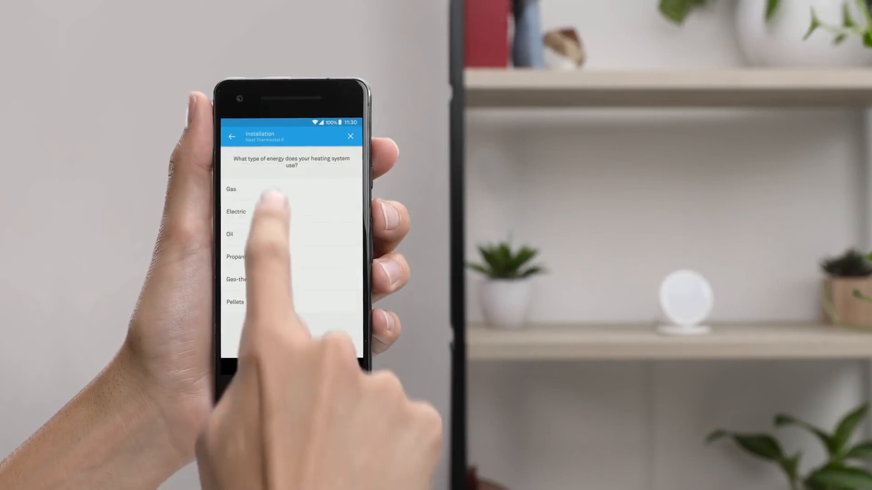
# - Answer the heating energy type and confirm the thermostat connection test is finished
pyautogui.click(235, 212)
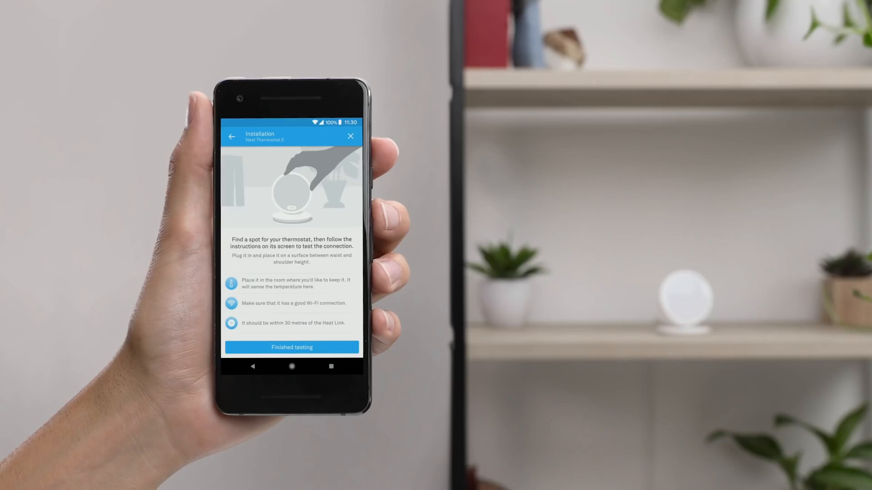
pyautogui.click(292, 347)
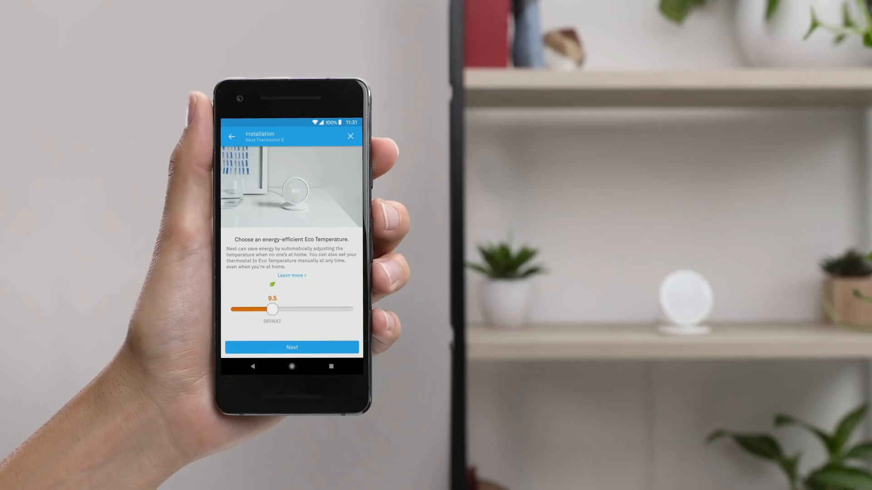
pyautogui.moveTo(272, 310); pyautogui.dragTo(286, 310)
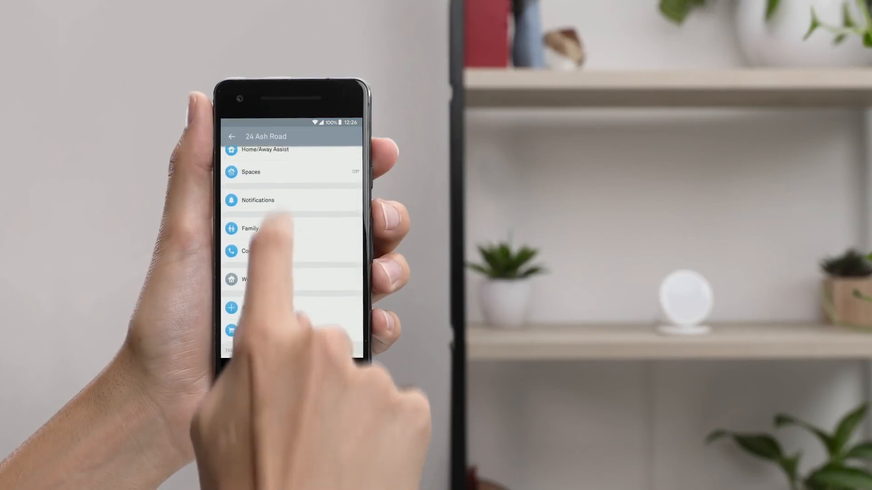
# - Raise the Family room thermostat target from 21.5° to 22°
pyautogui.scroll(-3)
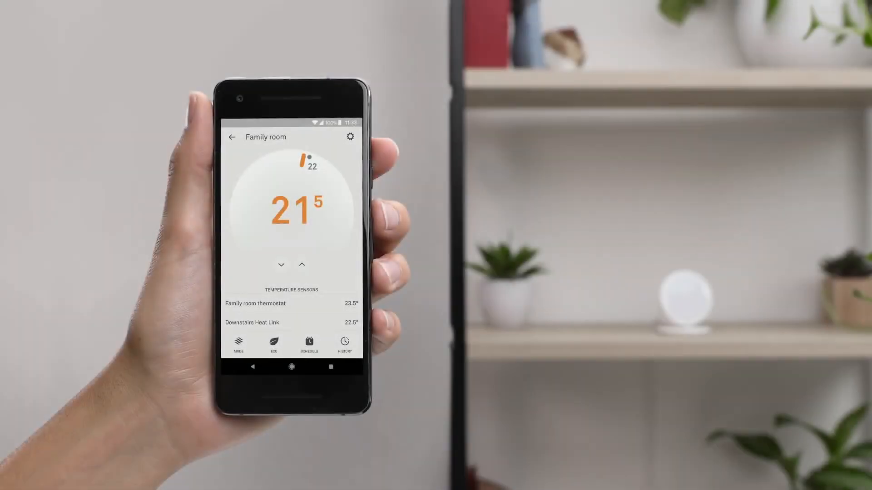
pyautogui.click(301, 264)
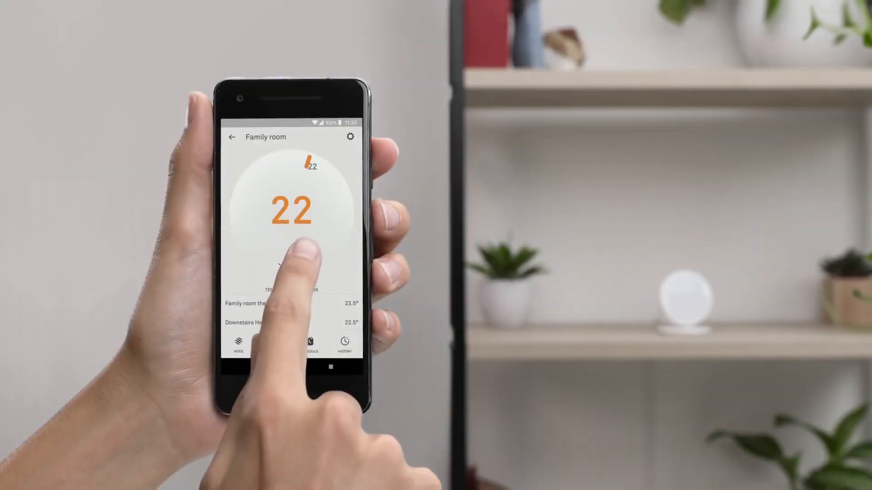